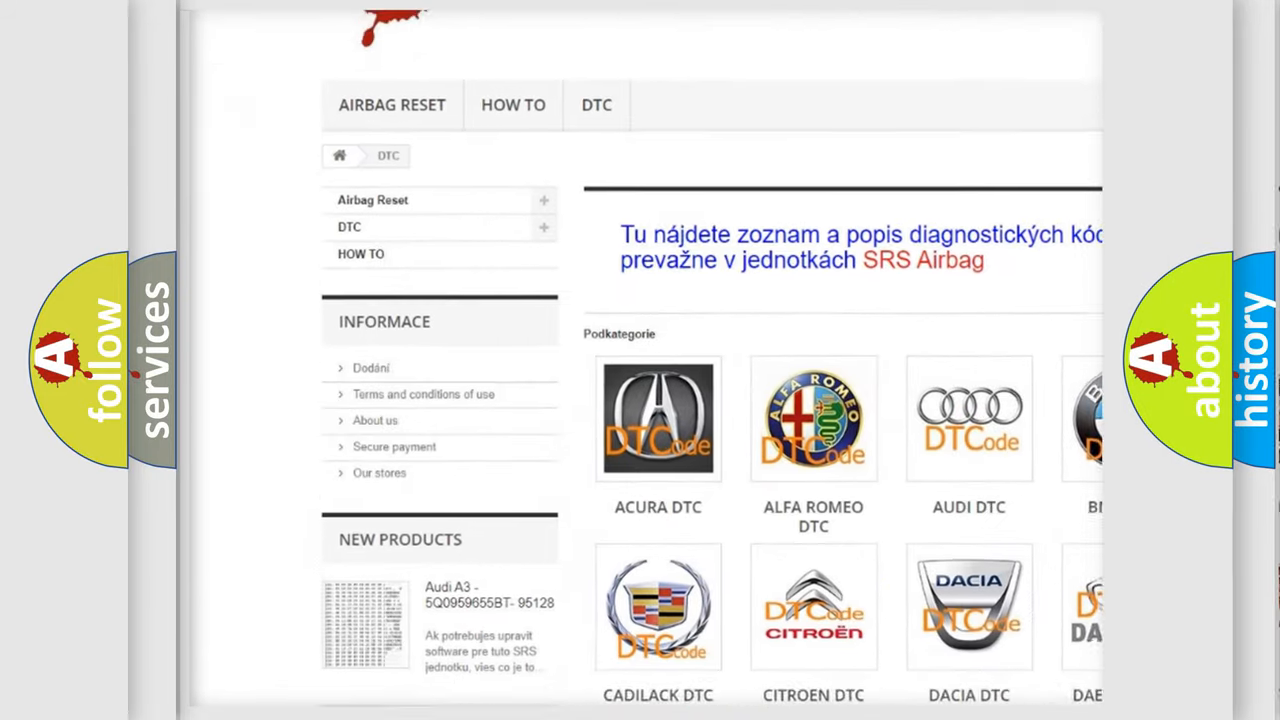
{"action": "scroll", "scroll_direction": "down", "scroll_amount": 3}
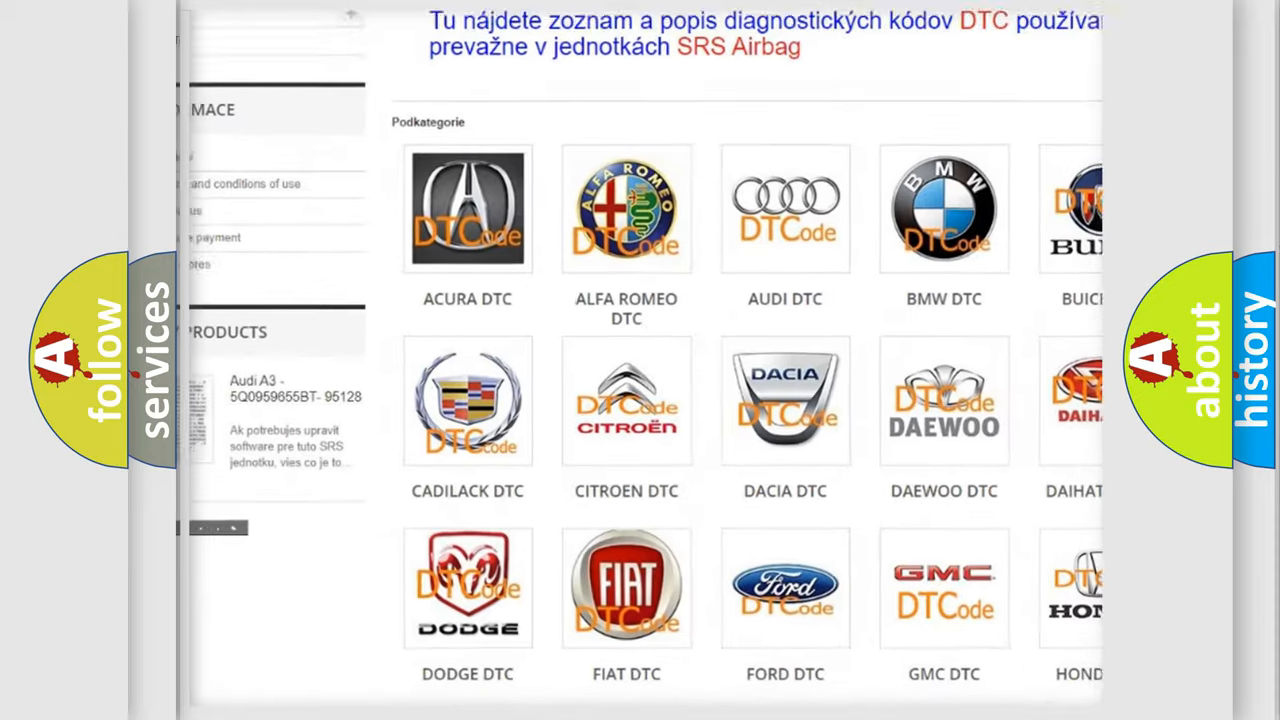
{"action": "scroll", "scroll_direction": "down", "scroll_amount": 3}
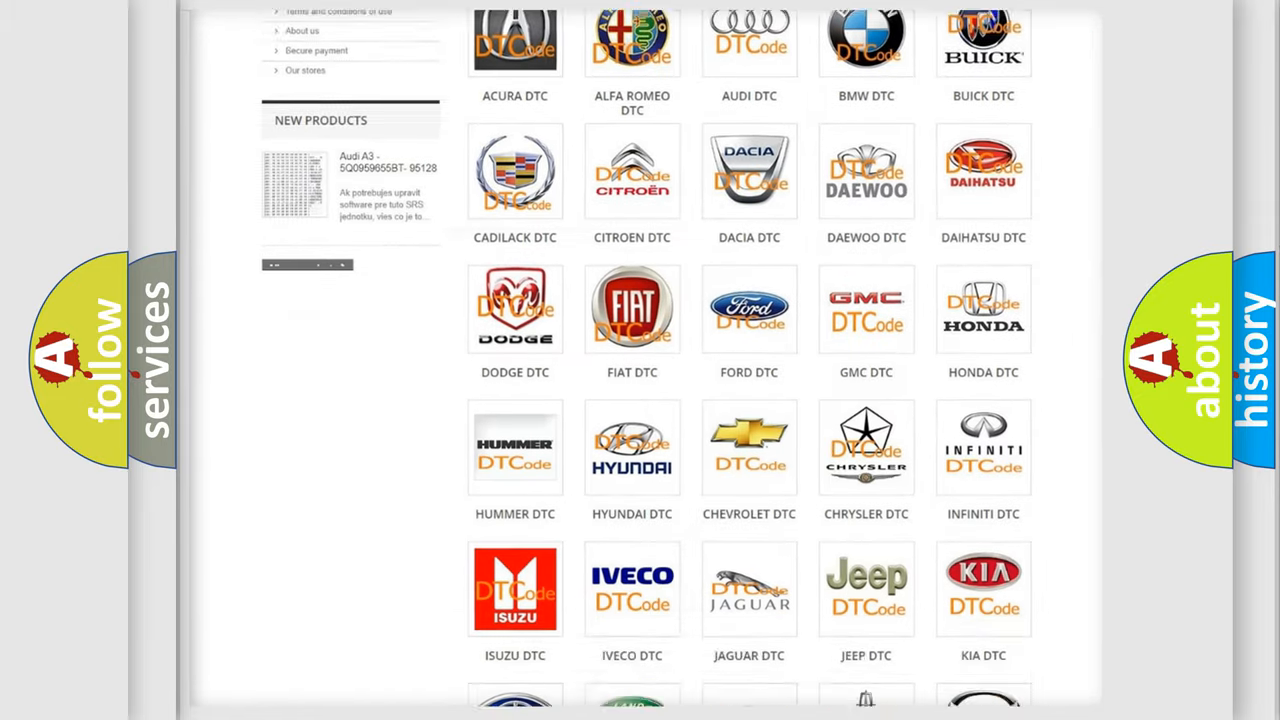
{"action": "scroll", "scroll_direction": "down", "scroll_amount": 3}
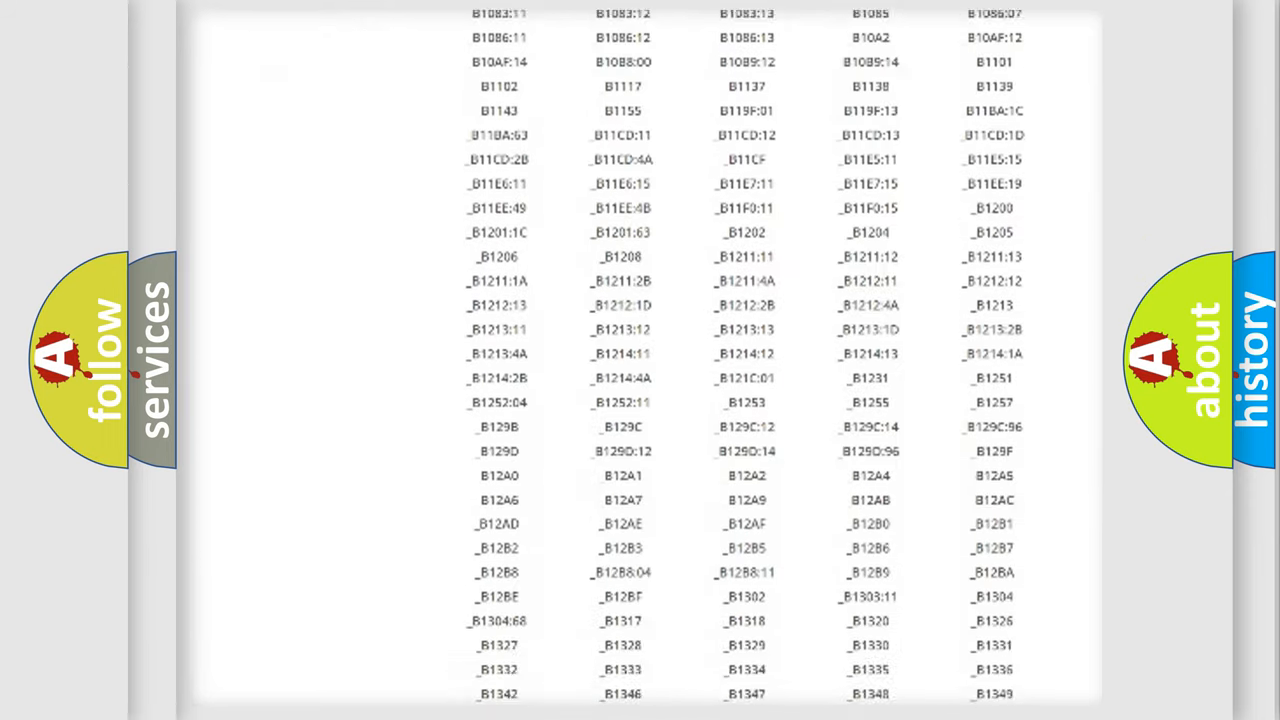
{"action": "scroll", "scroll_direction": "down", "scroll_amount": 3}
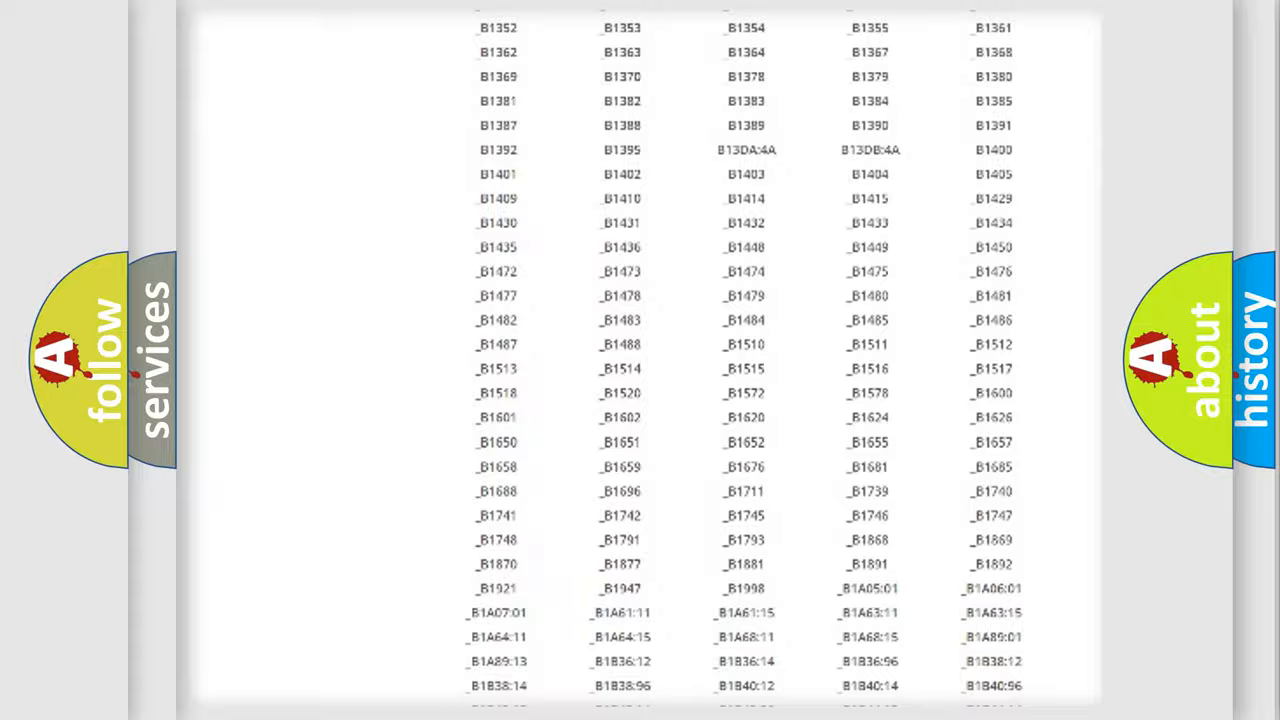